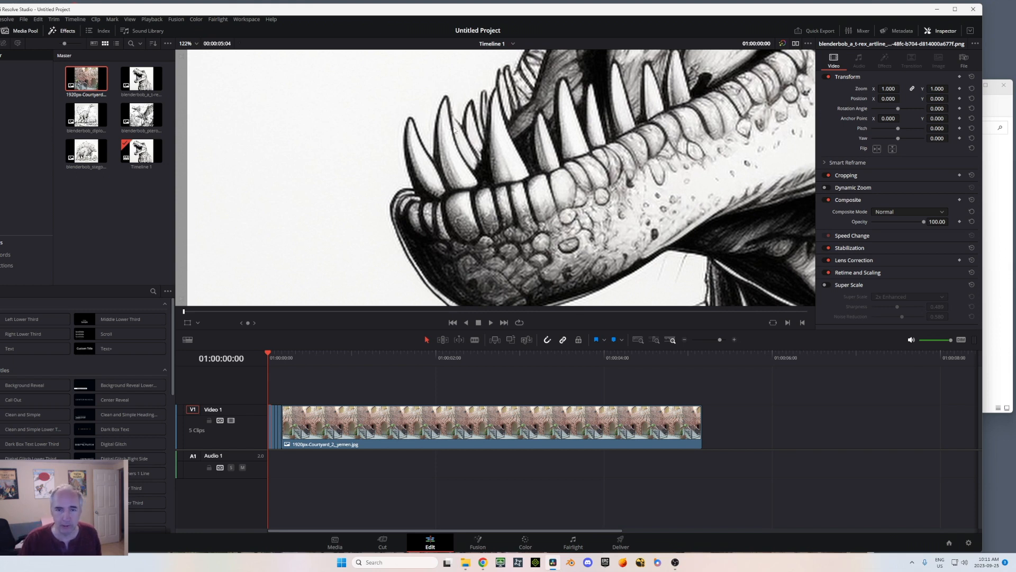
pyautogui.moveTo(504, 128)
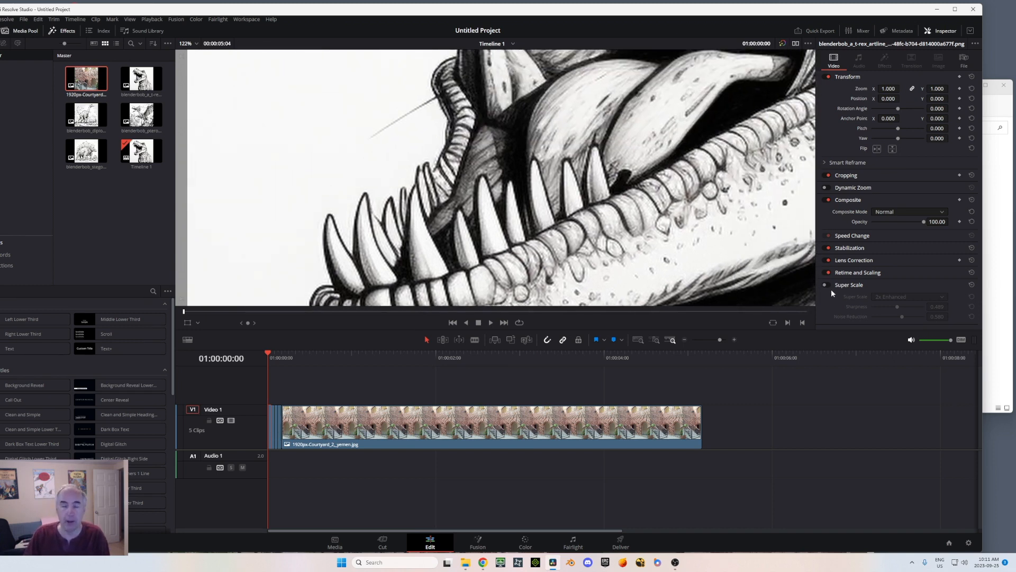
# Enable Super Scale on the T-rex line art, trying 2x and 4x before settling on 2x Enhanced
pyautogui.click(824, 286)
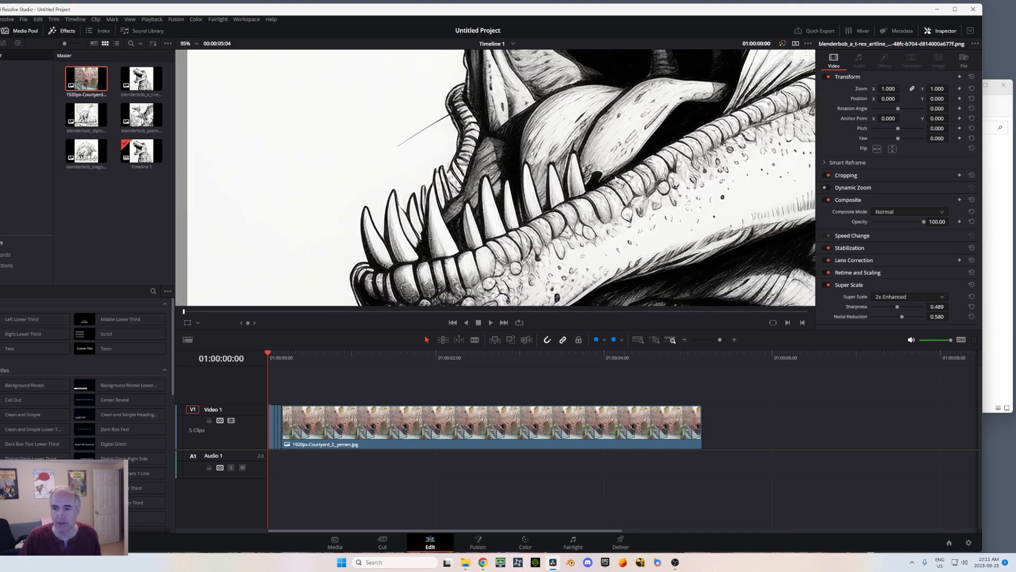
pyautogui.scroll(-3)
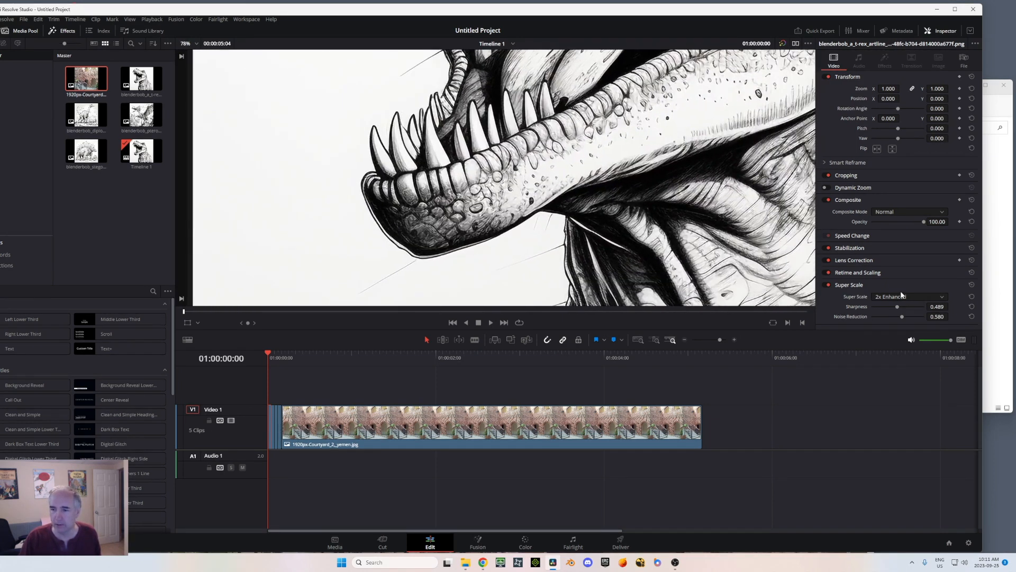
pyautogui.click(907, 296)
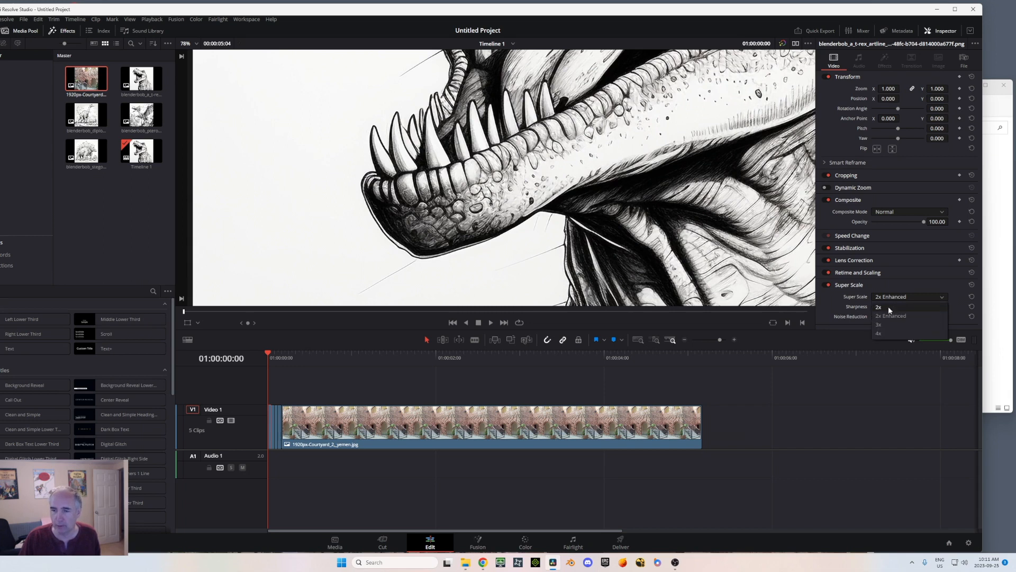
pyautogui.click(879, 306)
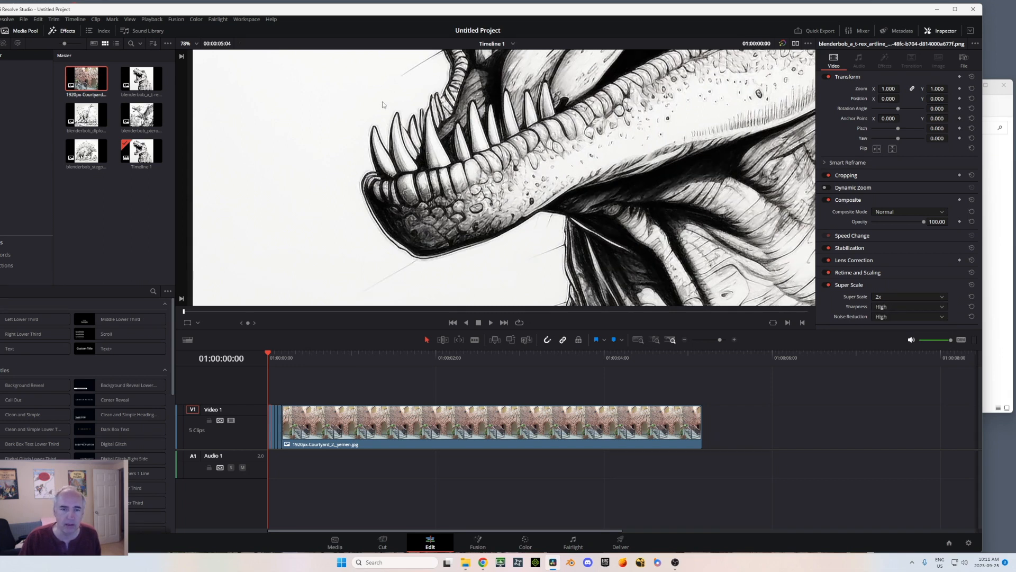
pyautogui.click(909, 297)
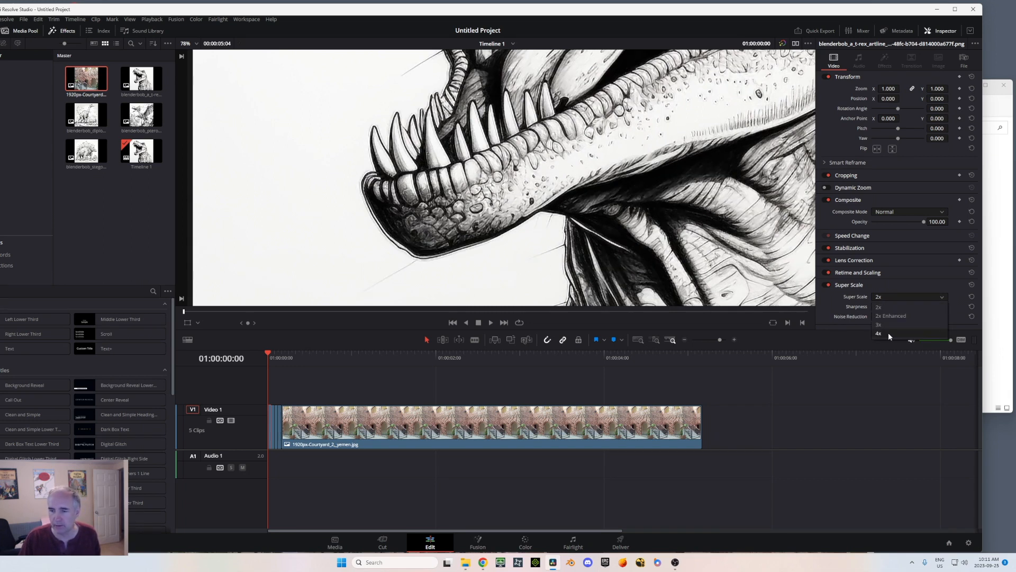
pyautogui.click(878, 333)
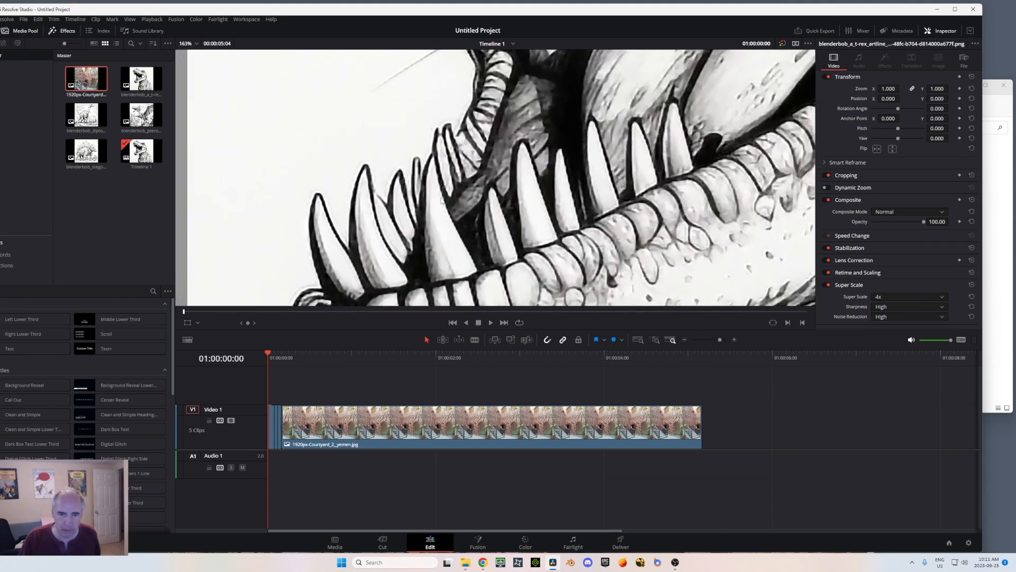
pyautogui.click(907, 296)
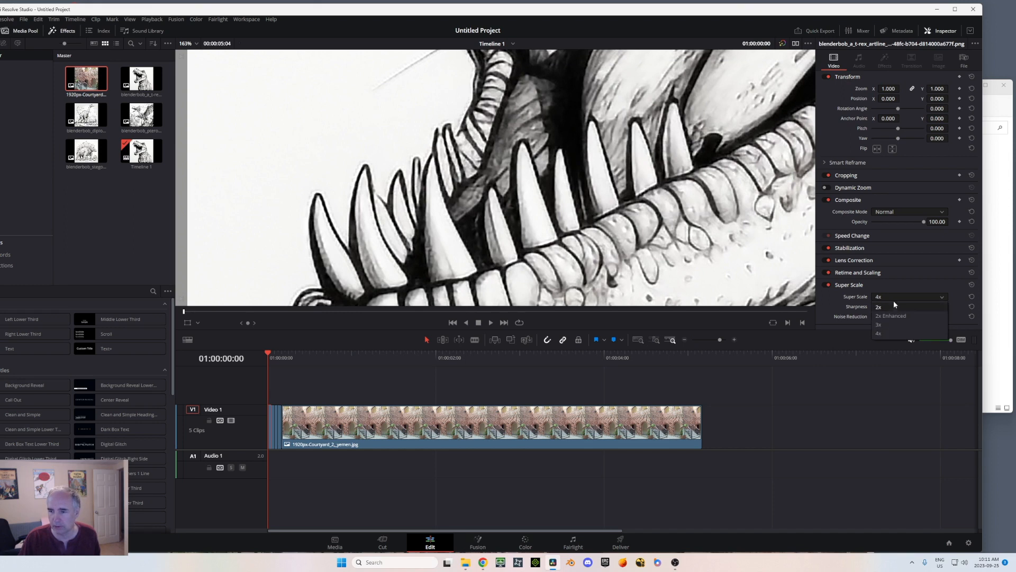
pyautogui.click(890, 316)
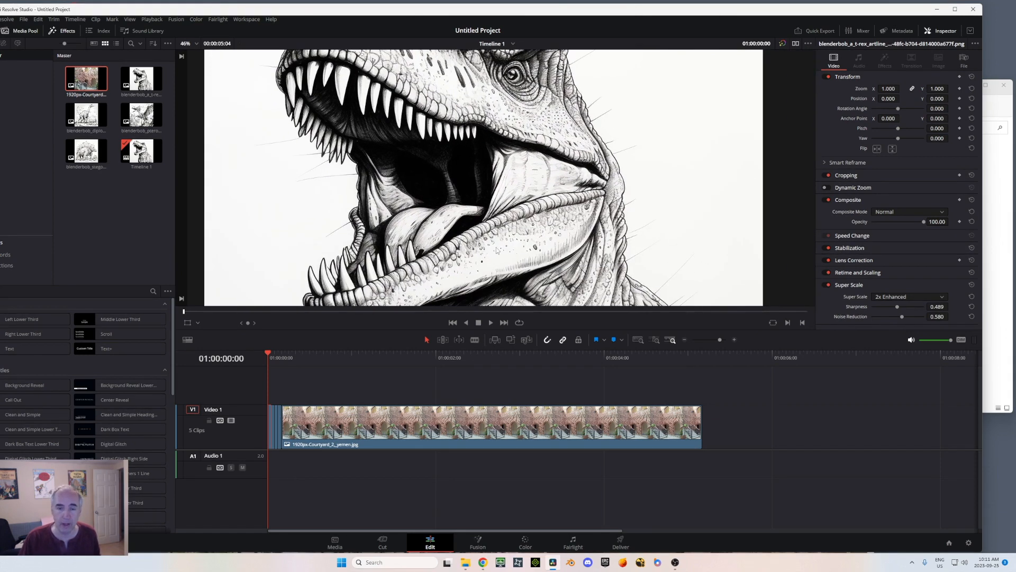
# Move the playhead to the brick courtyard photo so its clip settings show
pyautogui.click(478, 357)
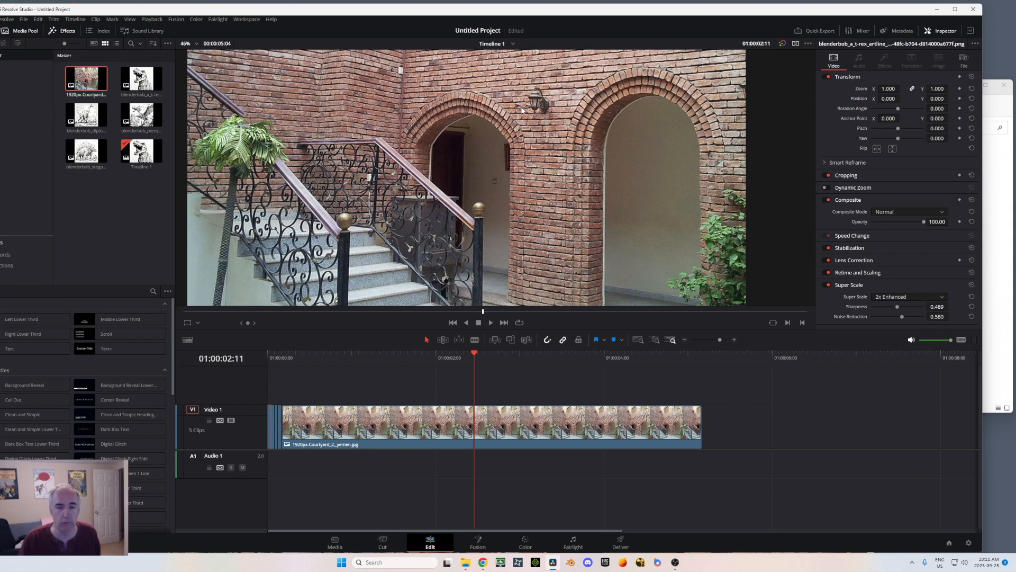
pyautogui.moveTo(549, 150)
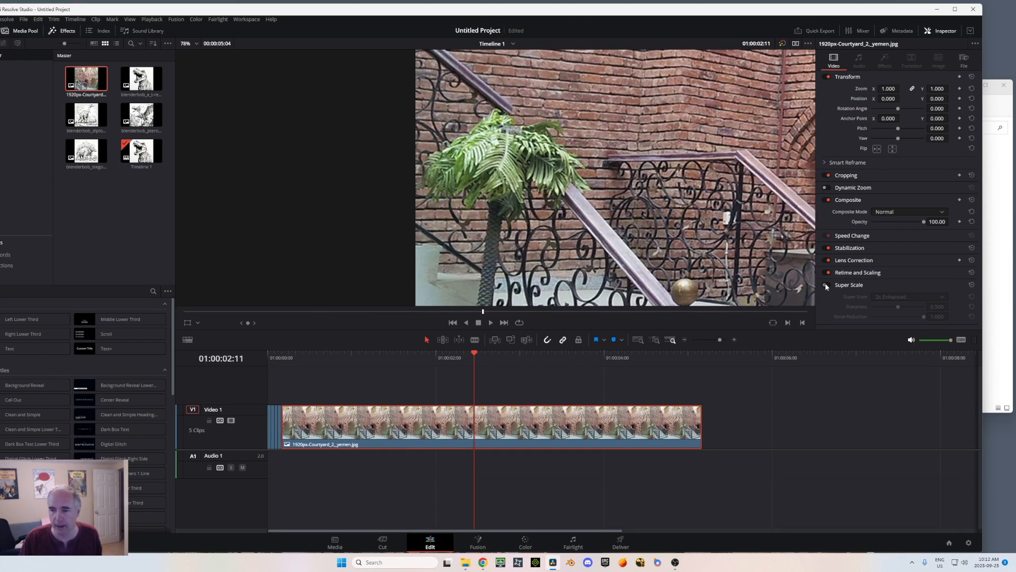
# Turn on Super Scale for the courtyard photo and settle noise reduction at about 0.763
pyautogui.click(828, 285)
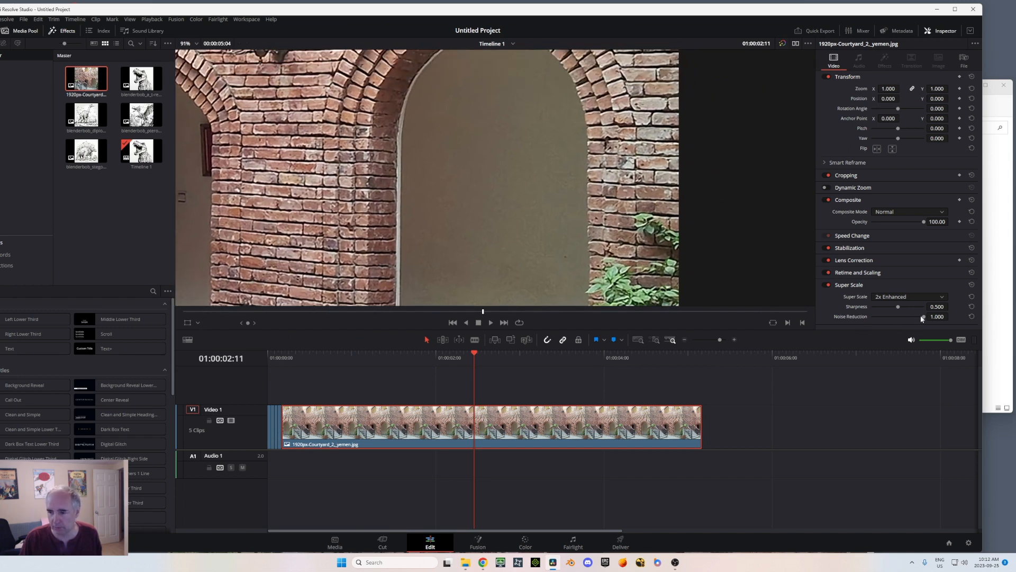
pyautogui.moveTo(923, 317); pyautogui.dragTo(898, 317)
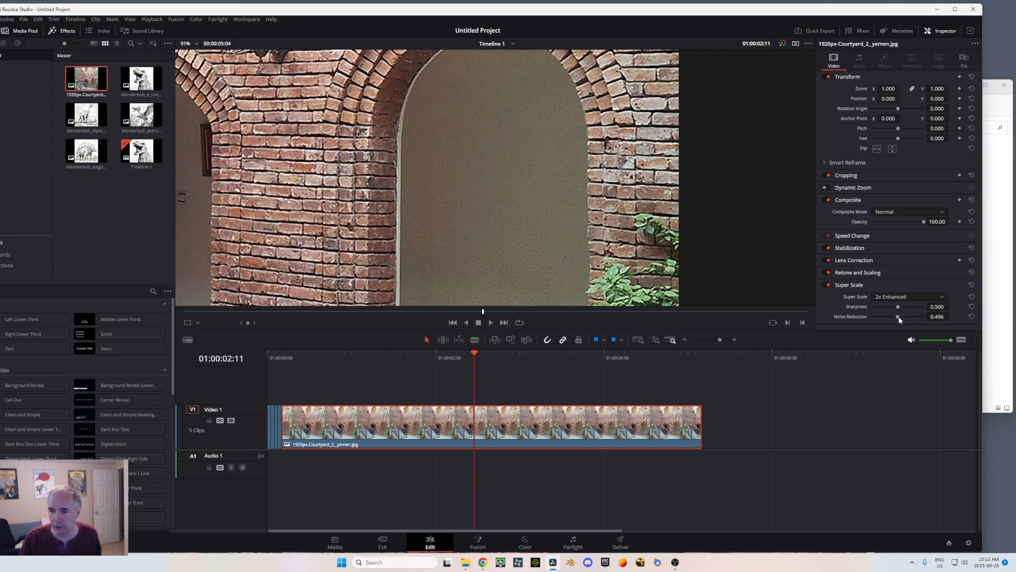
pyautogui.moveTo(897, 316); pyautogui.dragTo(924, 317)
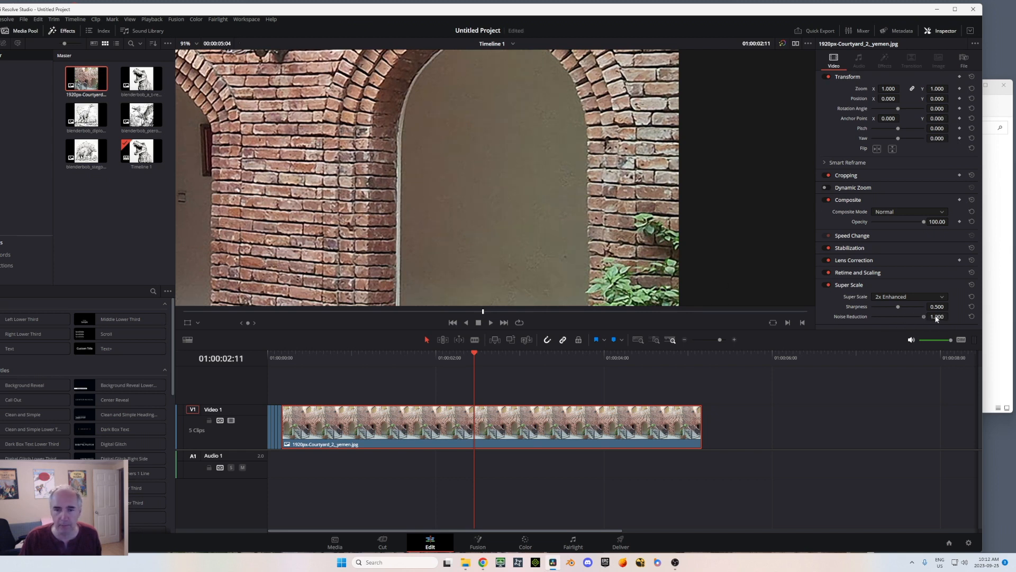
pyautogui.moveTo(924, 317); pyautogui.dragTo(913, 316)
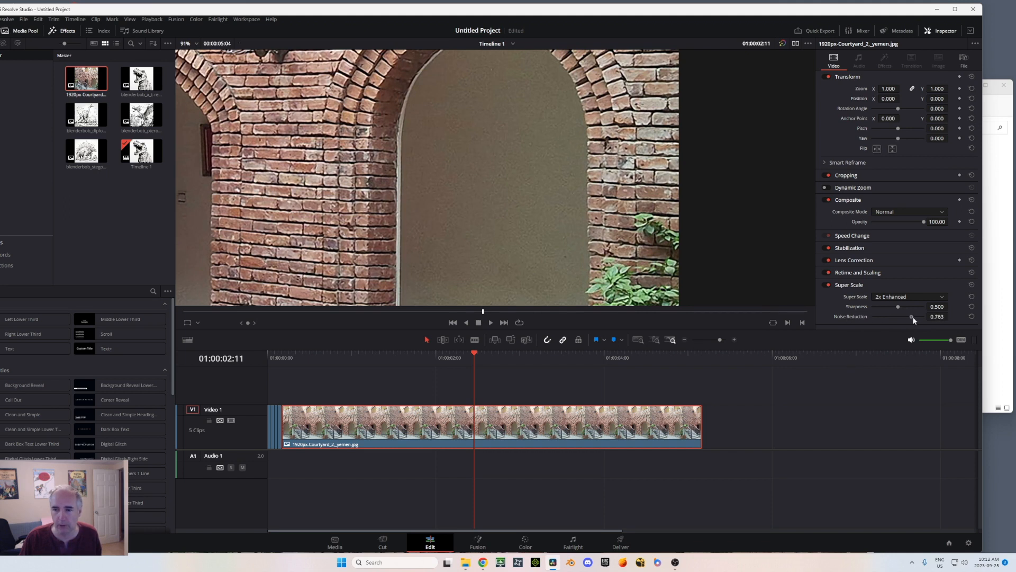
# Try plain 2x, then set the courtyard photo's Super Scale to 4x
pyautogui.click(907, 296)
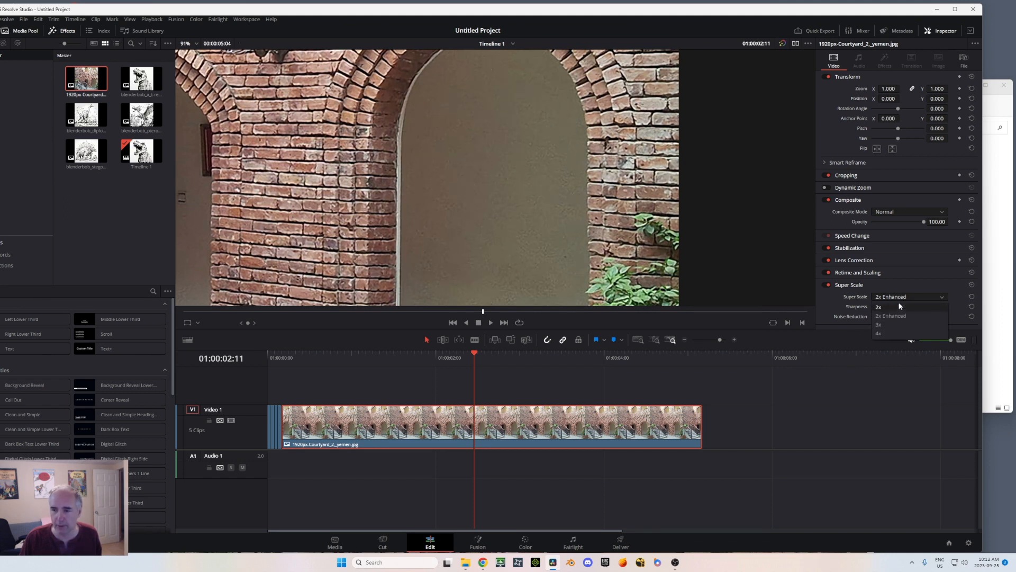
pyautogui.click(878, 306)
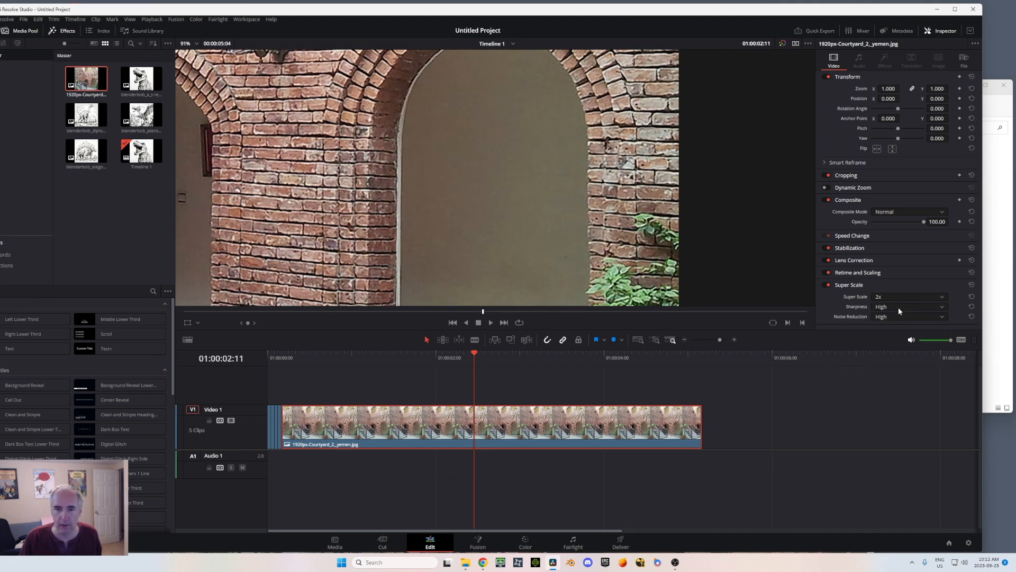
pyautogui.moveTo(506, 233)
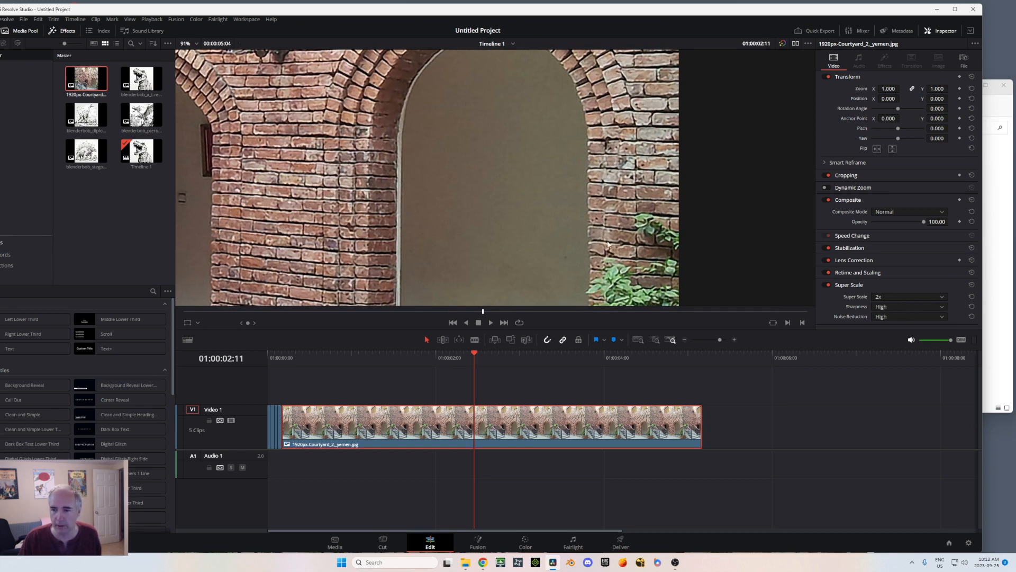
pyautogui.click(908, 296)
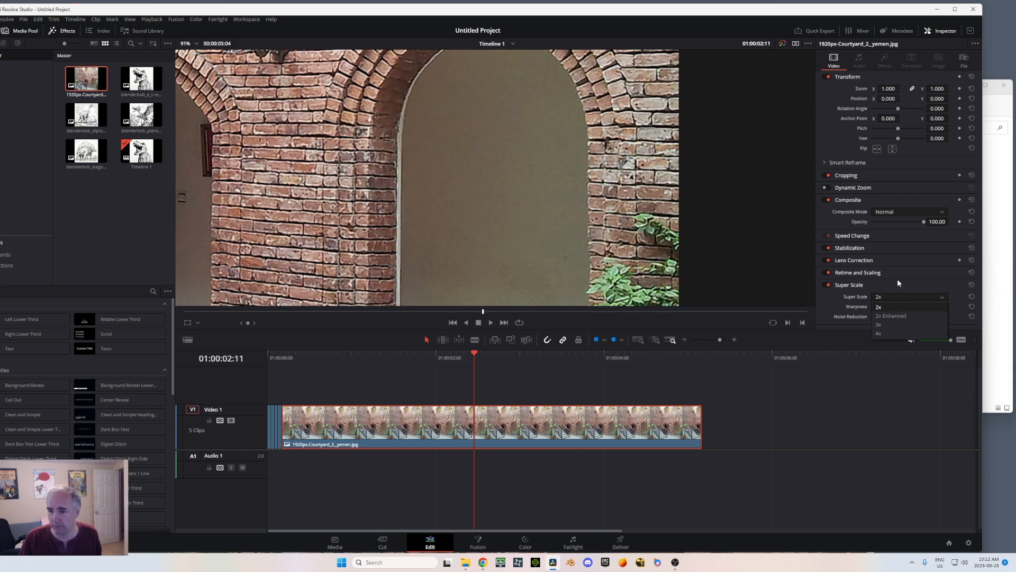
pyautogui.click(878, 333)
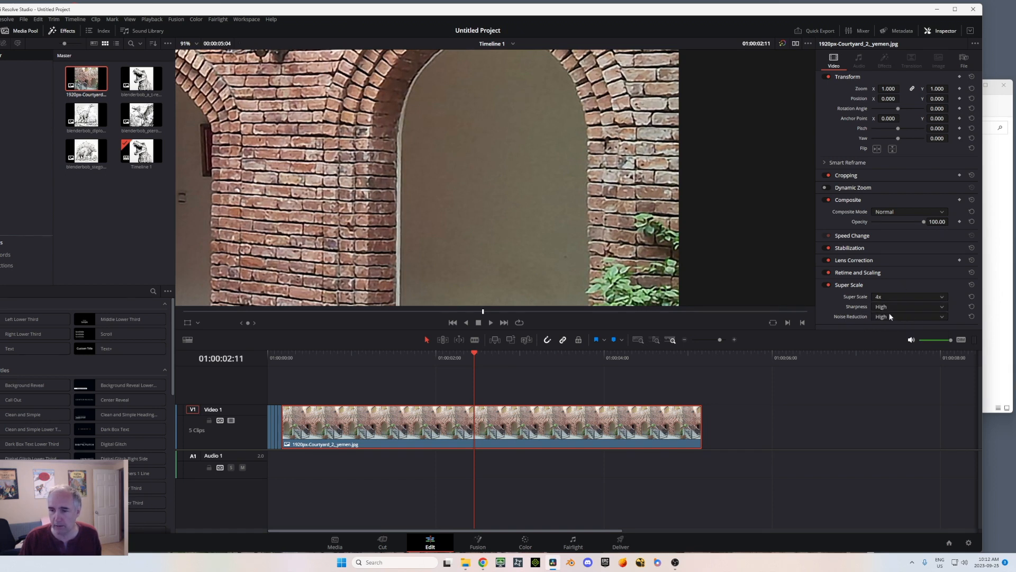
# Set both Sharpness and Noise Reduction to Medium
pyautogui.click(907, 306)
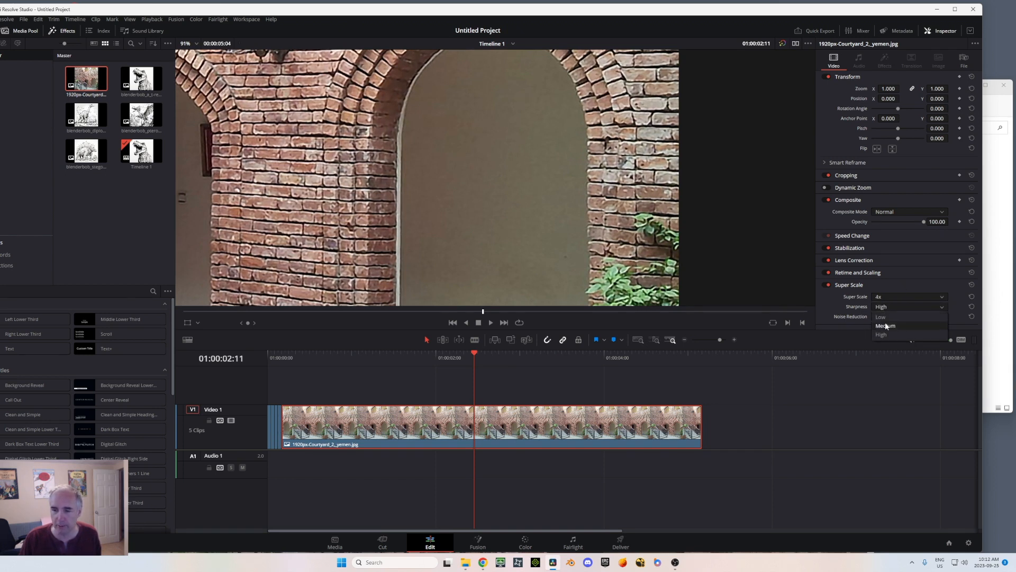
pyautogui.click(886, 326)
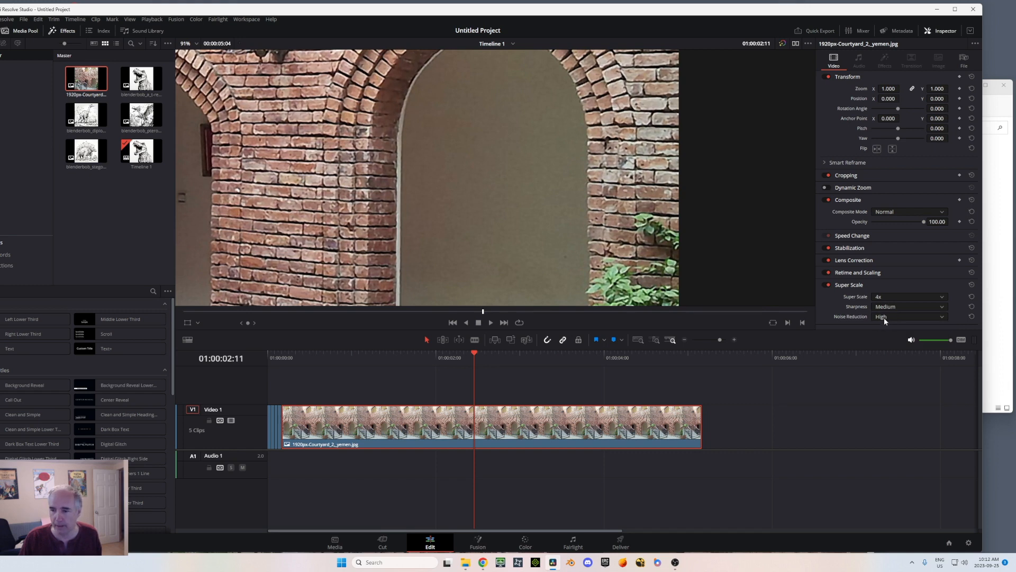
pyautogui.click(907, 316)
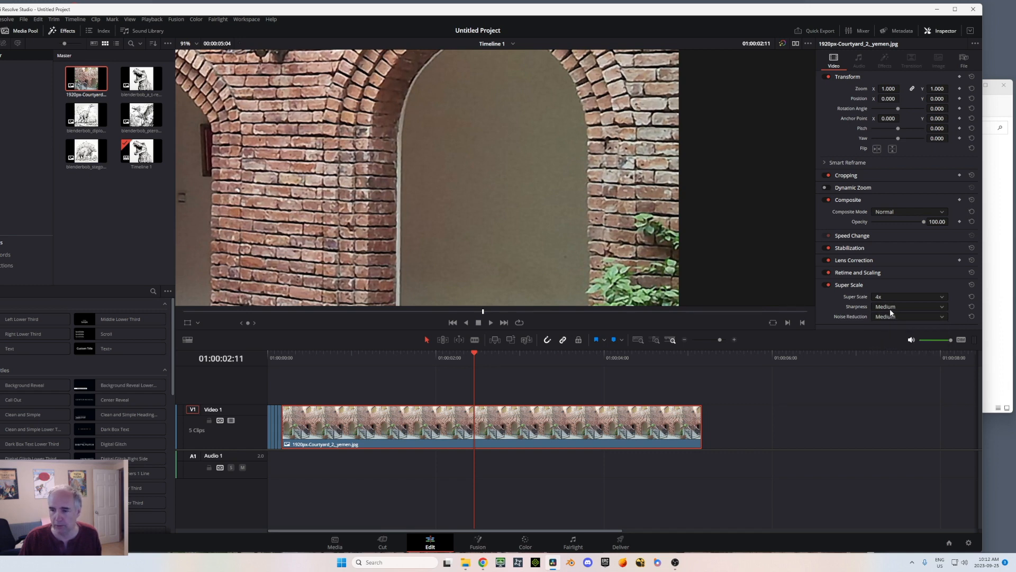
pyautogui.moveTo(915, 324)
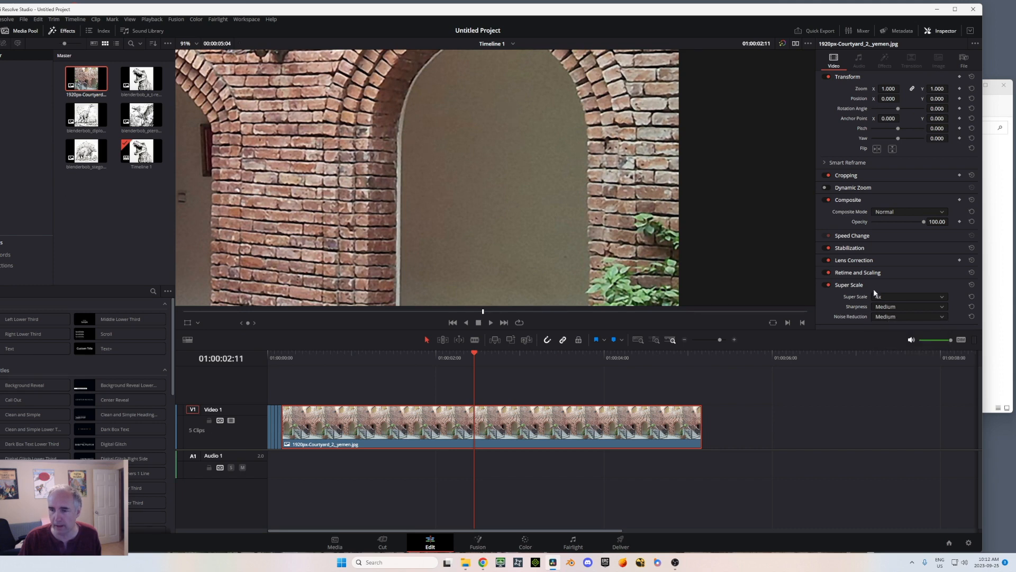
# Return to 2x Enhanced with noise reduction near 0.557 and sharpness about 0.809
pyautogui.click(907, 297)
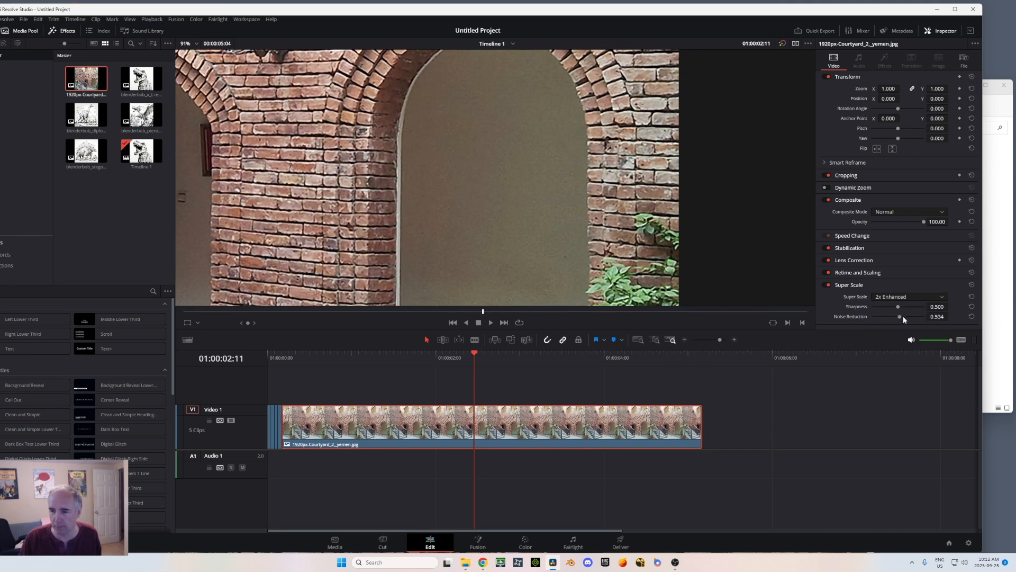
pyautogui.moveTo(897, 317); pyautogui.dragTo(902, 317)
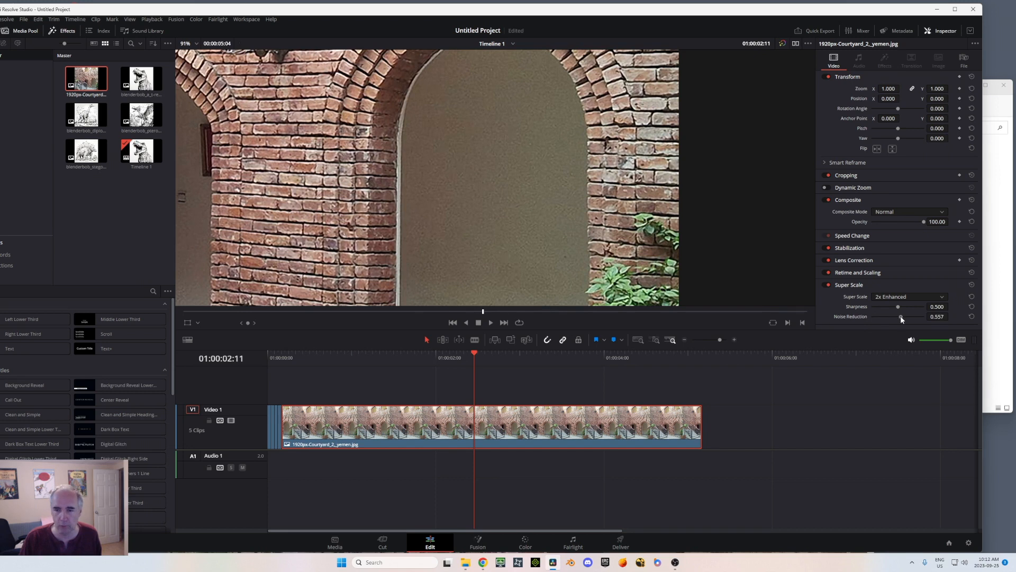
pyautogui.moveTo(897, 306); pyautogui.dragTo(914, 306)
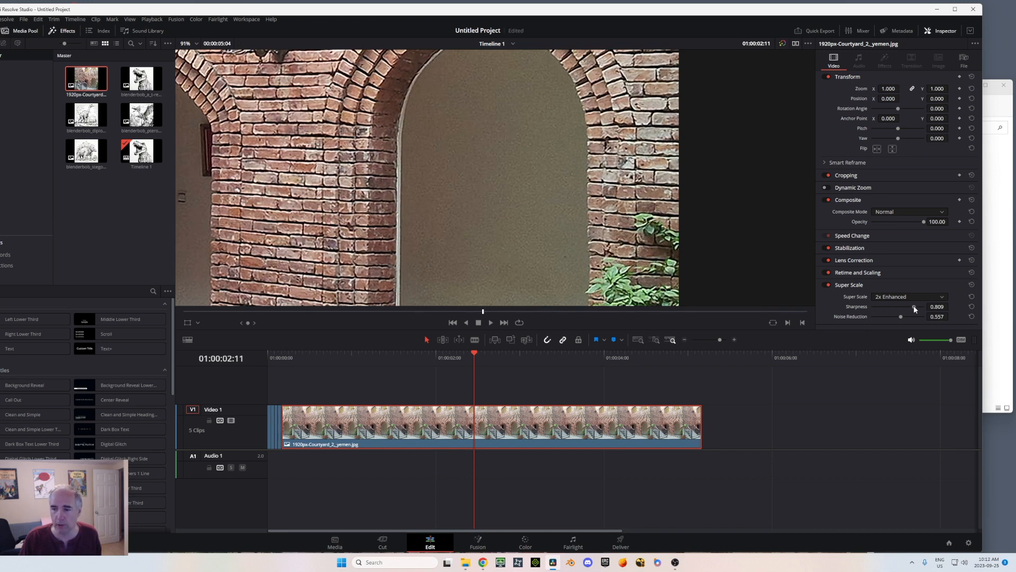